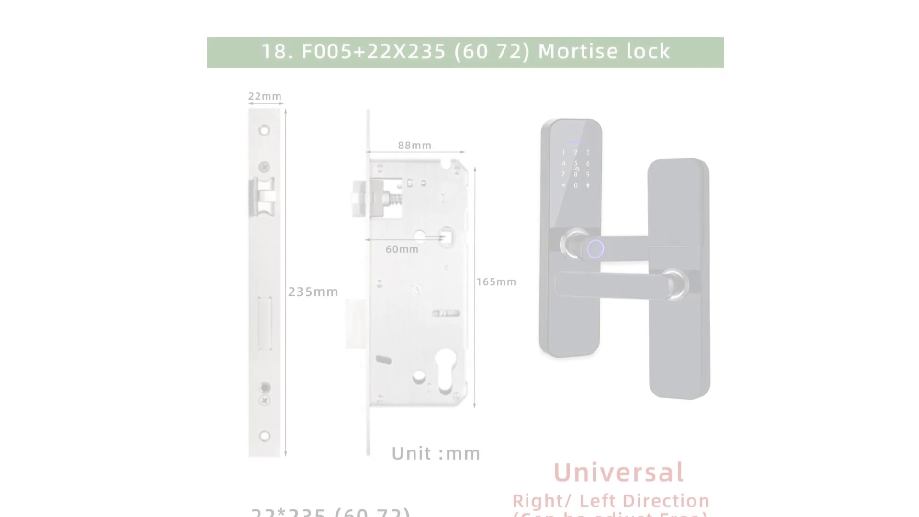
scroll(down, 3)
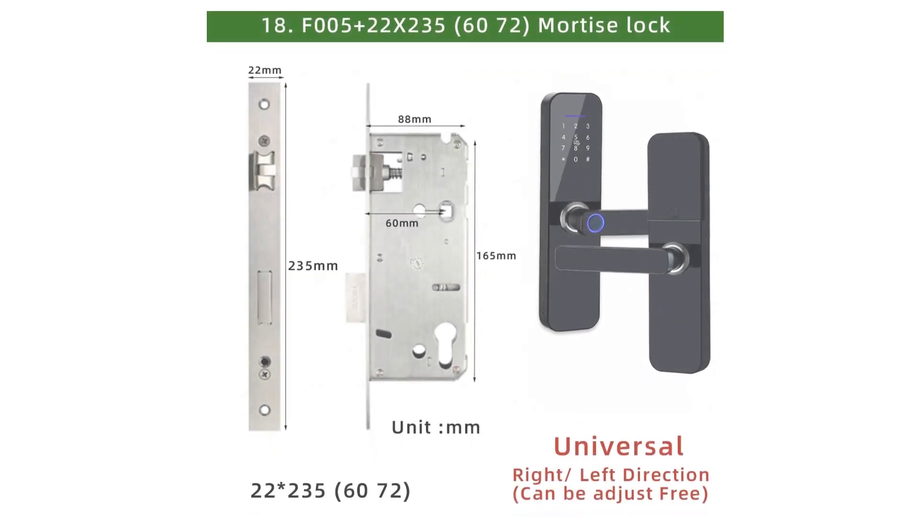